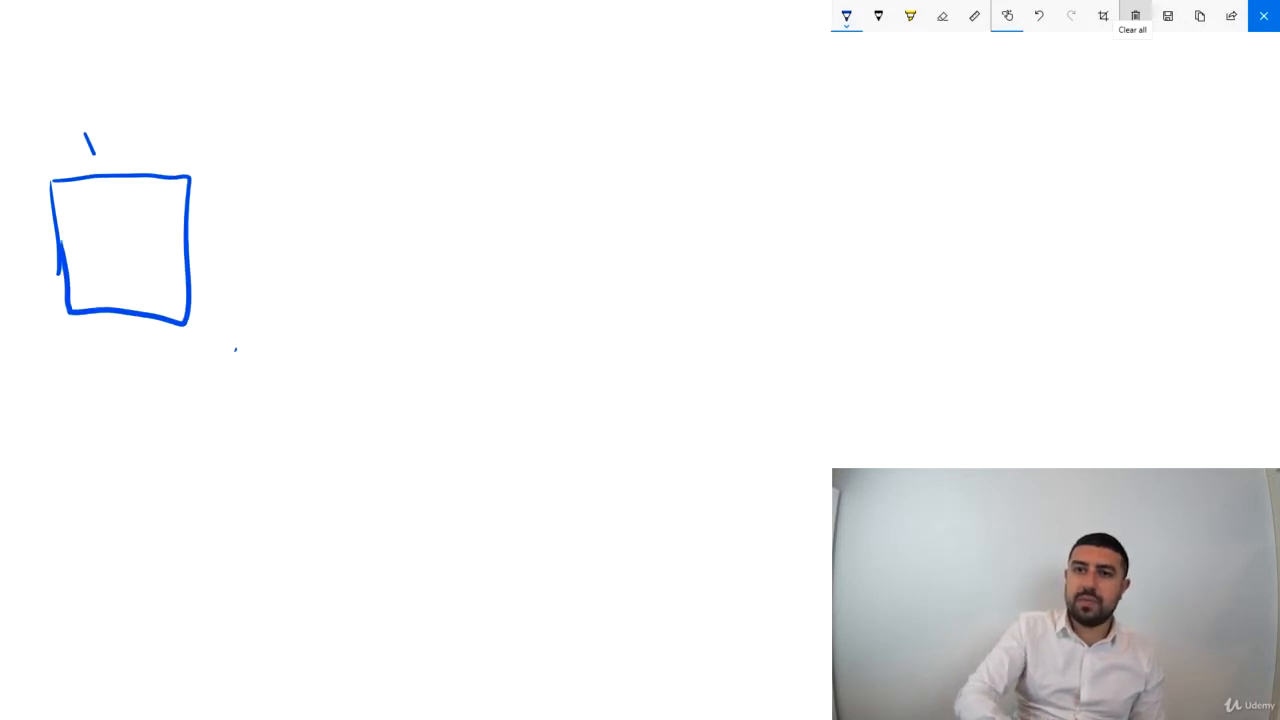
# Handwrite 'Block1' above the blue box and sketch short horizontal data lines inside it.
pyautogui.moveTo(80, 144); pyautogui.dragTo(180, 150)
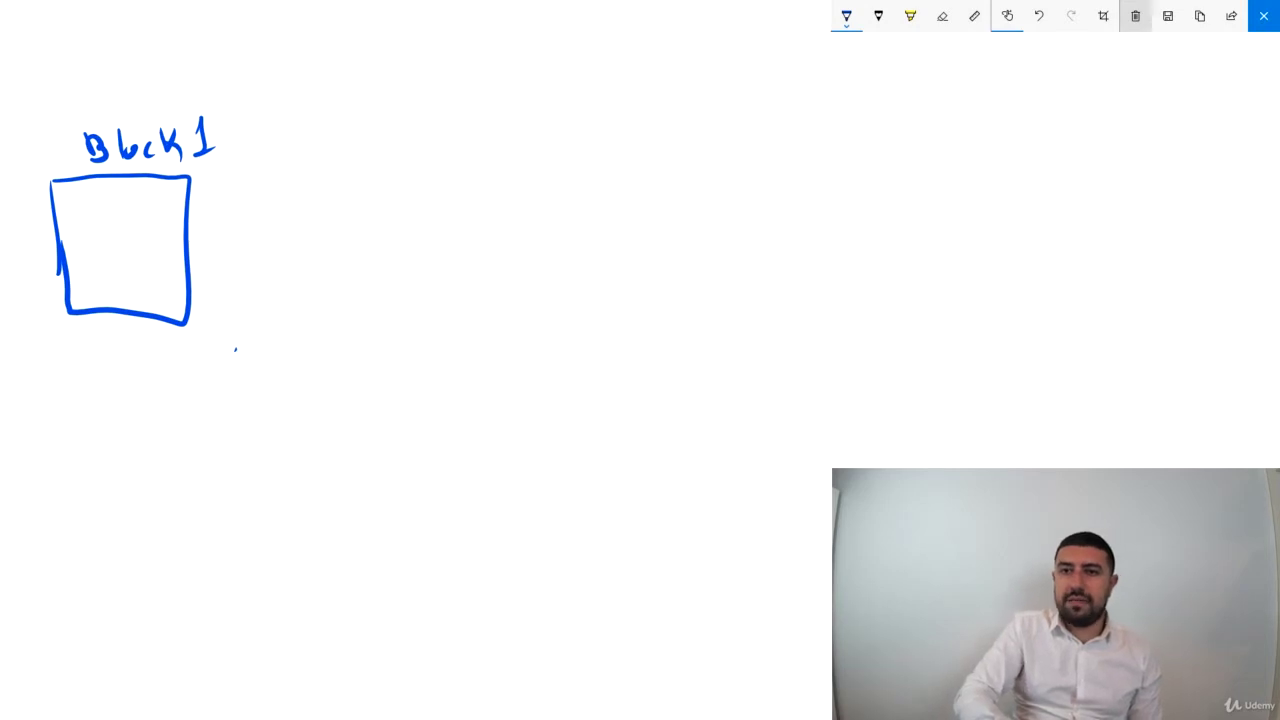
pyautogui.moveTo(100, 190); pyautogui.dragTo(136, 210)
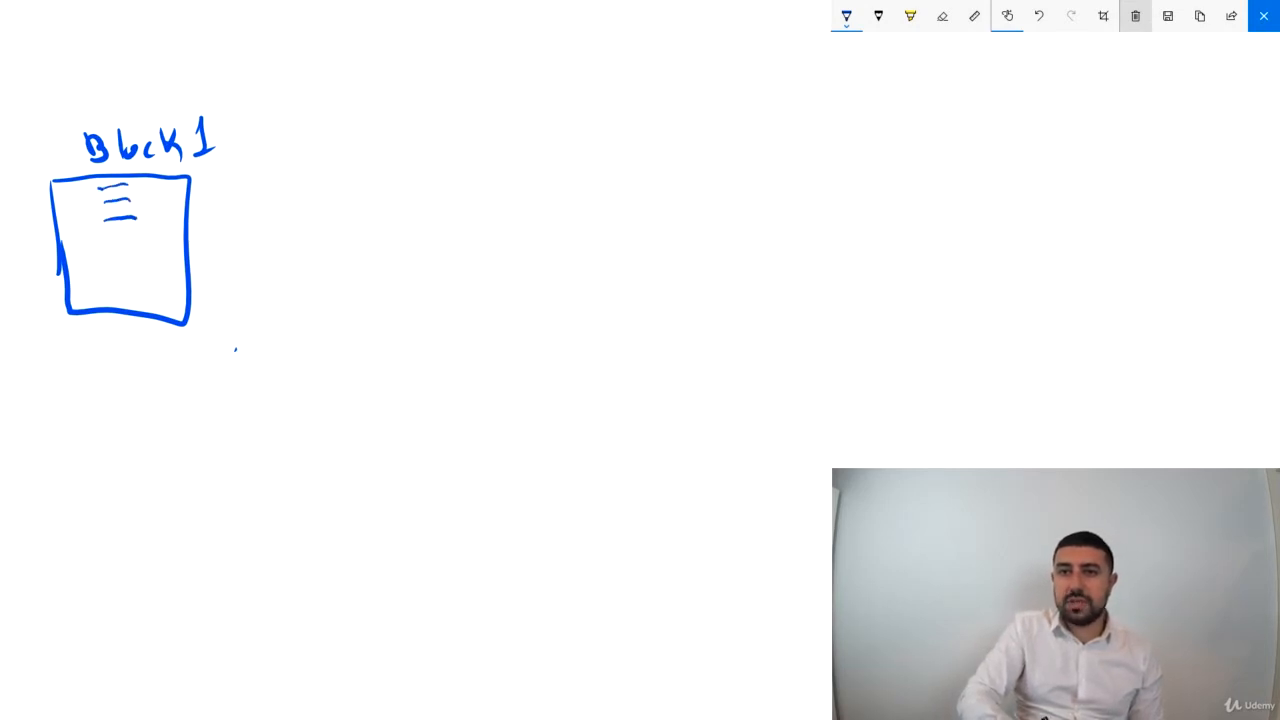
pyautogui.moveTo(100, 220); pyautogui.dragTo(144, 270)
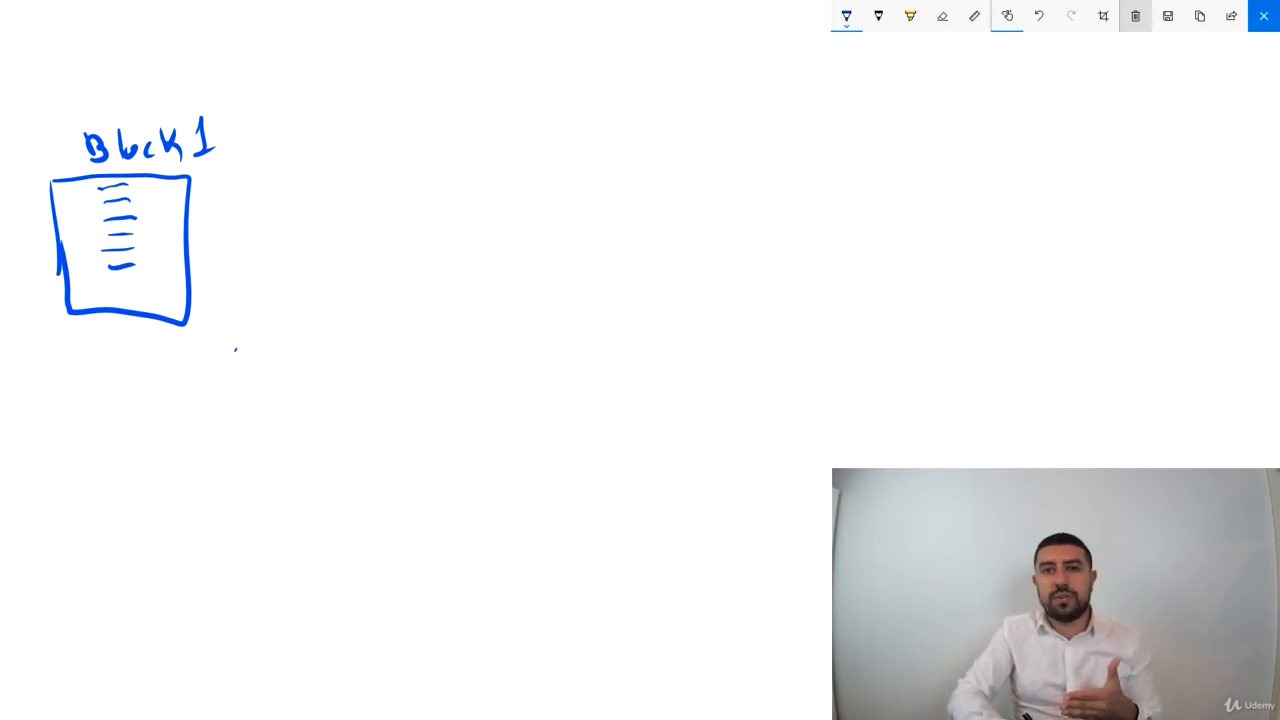
# Draw three stick figures below the block labelled 'Miners', 'Miner' and 'Miner'.
pyautogui.moveTo(200, 550); pyautogui.dragTo(200, 620)
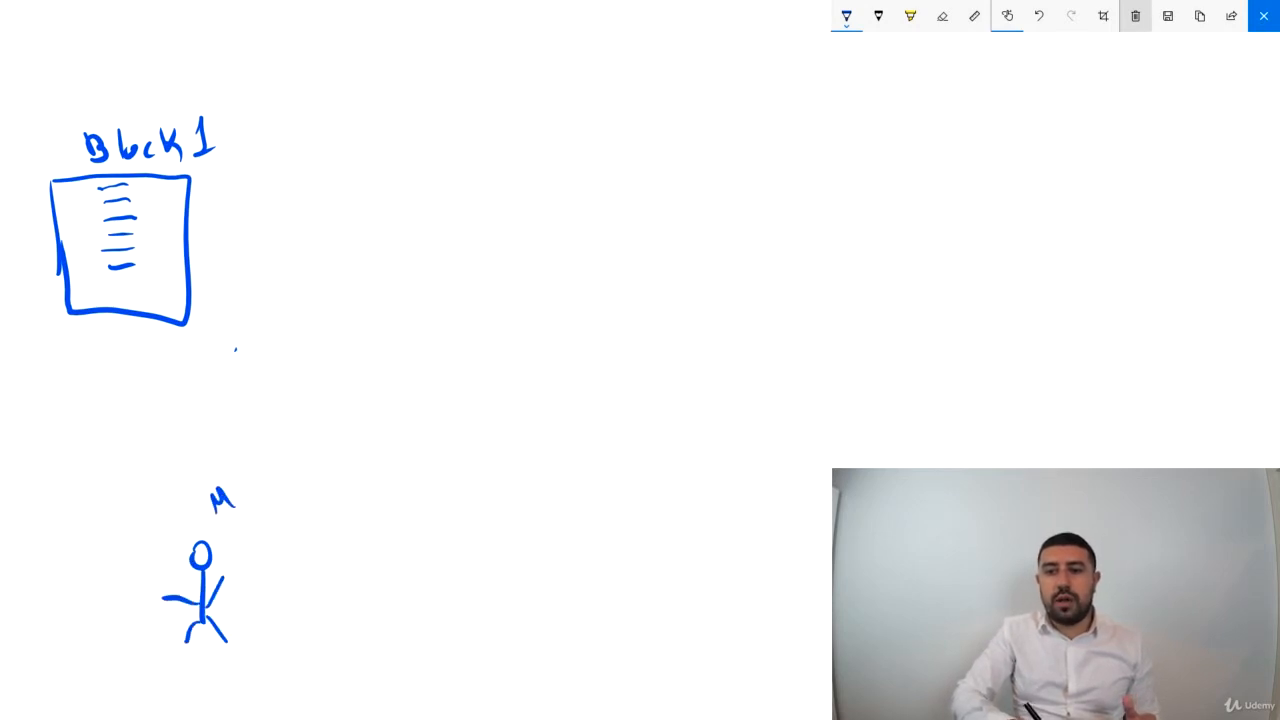
pyautogui.write('Miners')
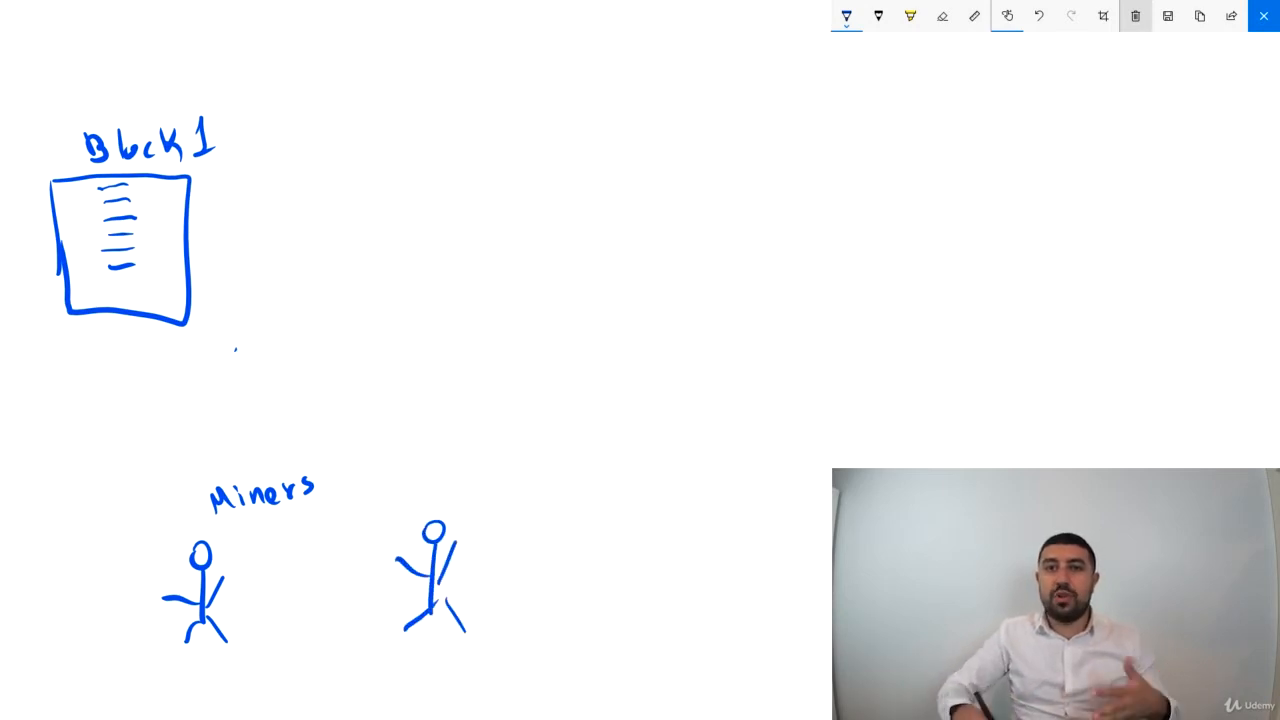
pyautogui.moveTo(596, 504); pyautogui.dragTo(590, 580)
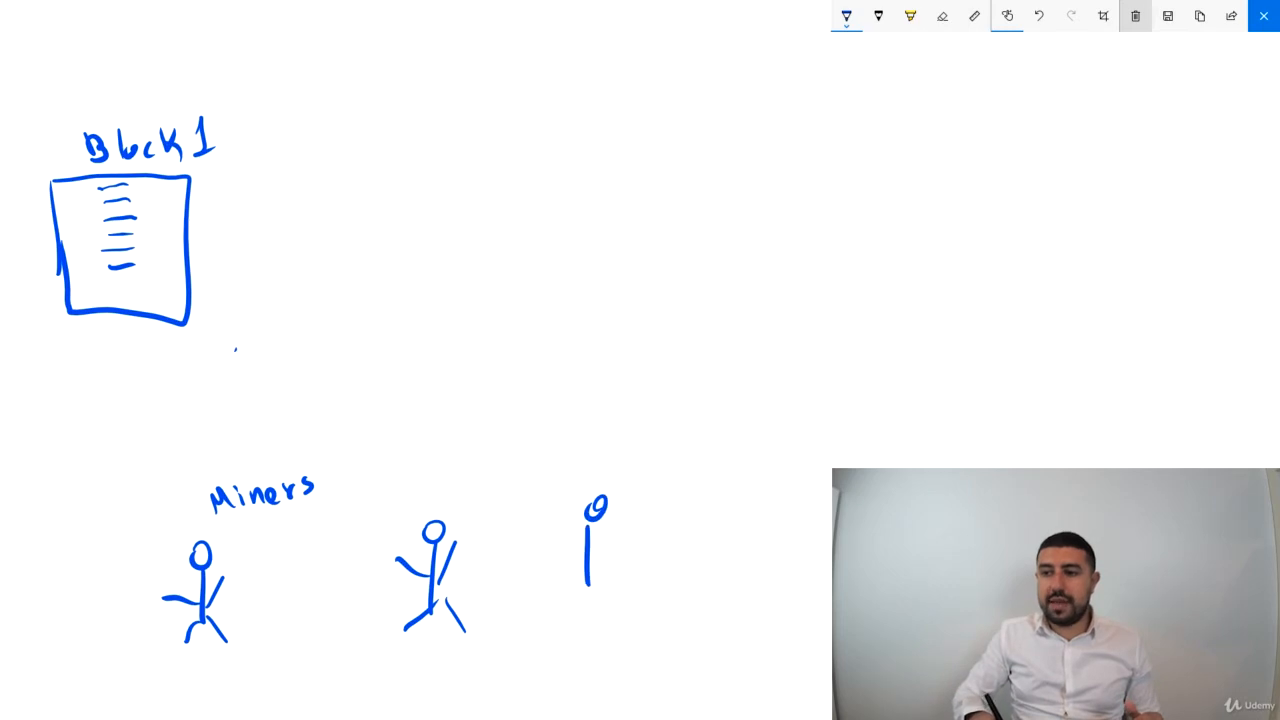
pyautogui.moveTo(590, 550); pyautogui.dragTo(616, 600)
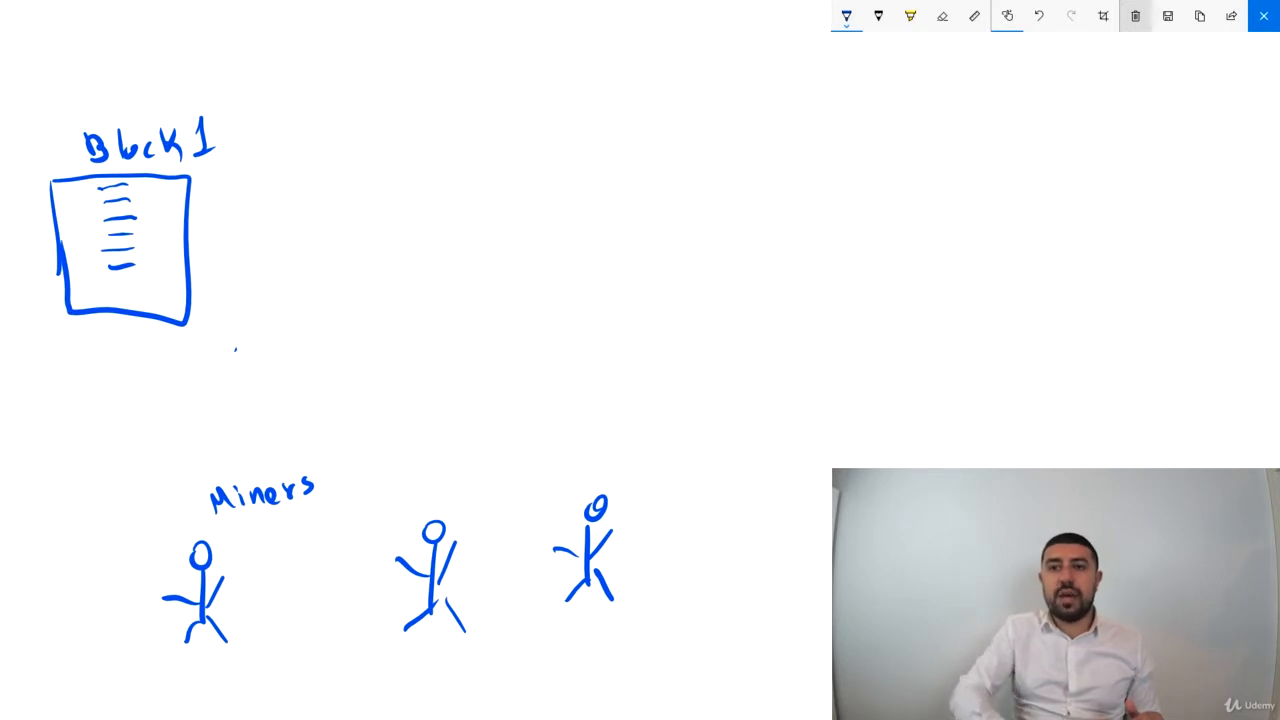
pyautogui.moveTo(444, 470); pyautogui.dragTo(476, 490)
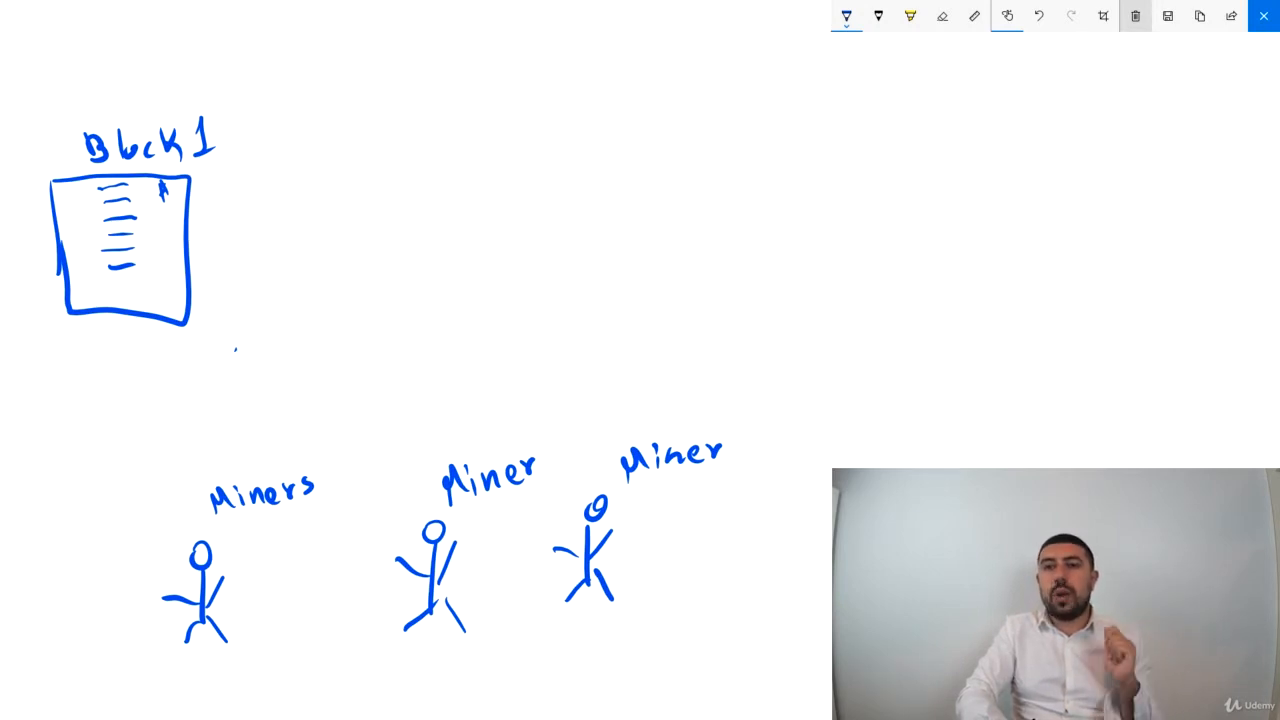
# Draw a second square beside Block1 and number it as block 2.
pyautogui.moveTo(290, 180); pyautogui.dragTo(450, 320)
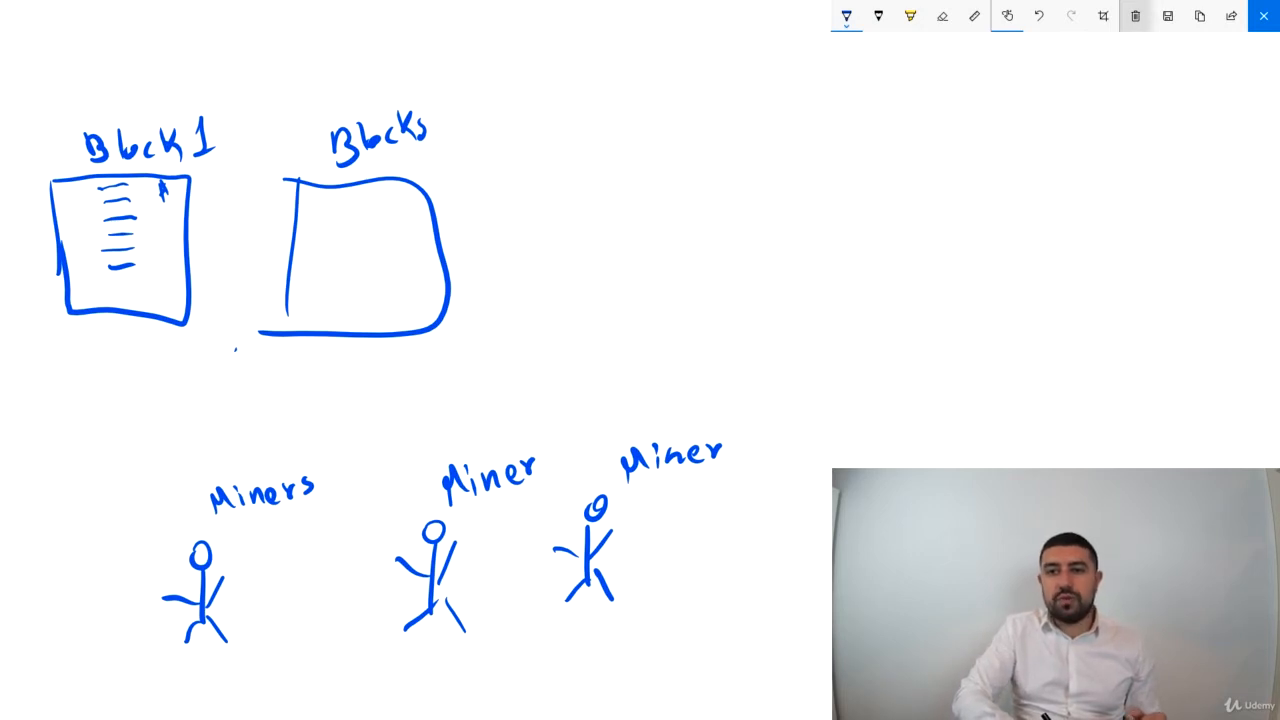
pyautogui.write('2')
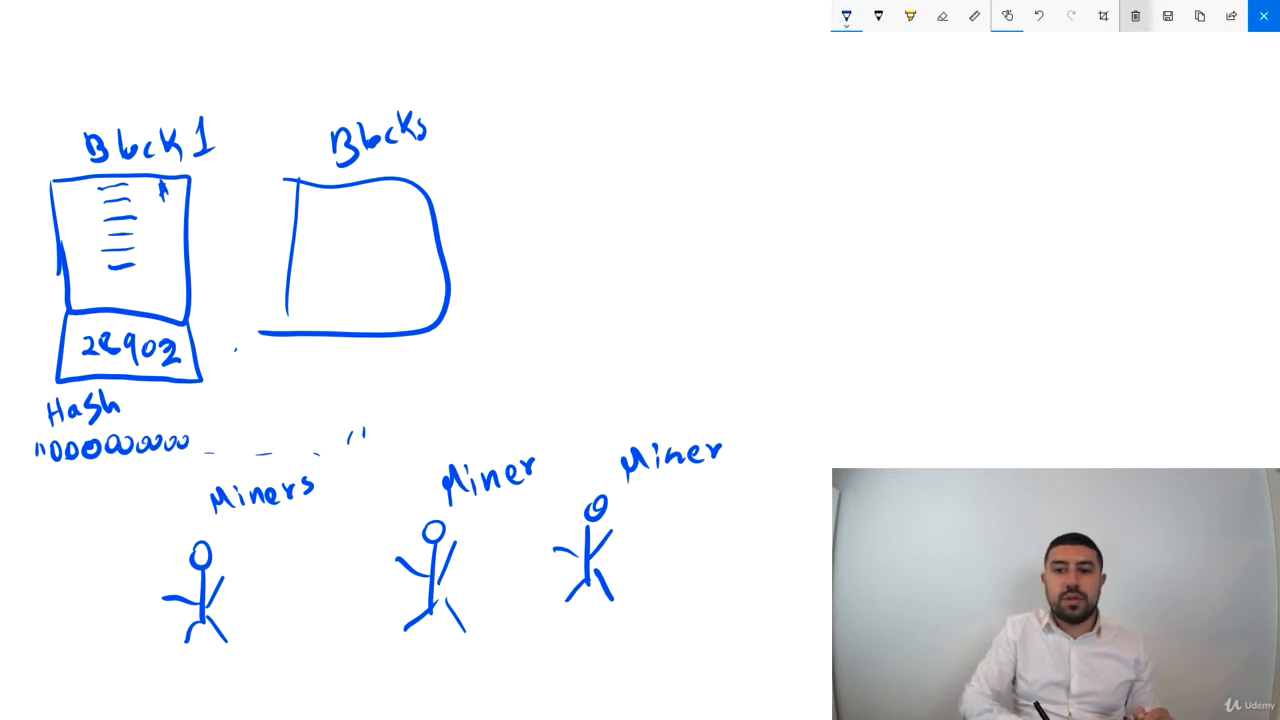
# Extend the zero-filled hash string under Block1's Hash note.
pyautogui.moveTo(180, 444); pyautogui.dragTo(240, 444)
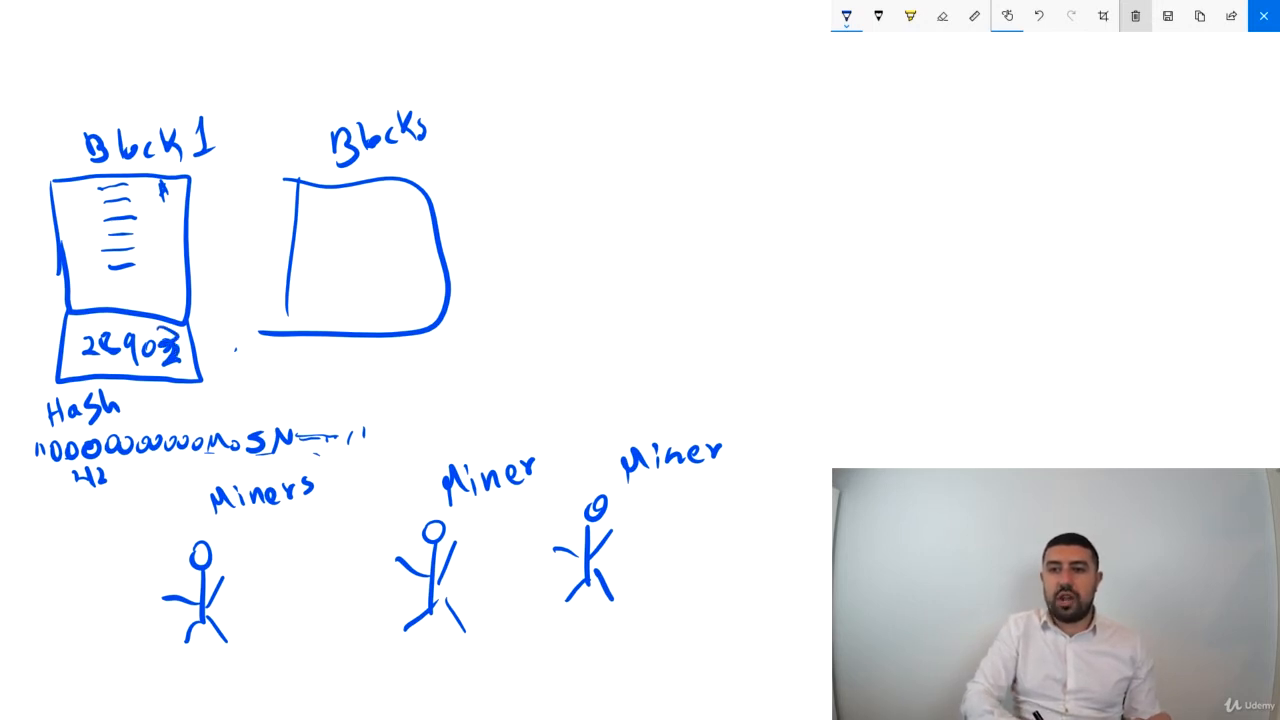
# Erase the scribbled last hash digit with the eraser and return to the ballpoint pen.
pyautogui.click(942, 20)
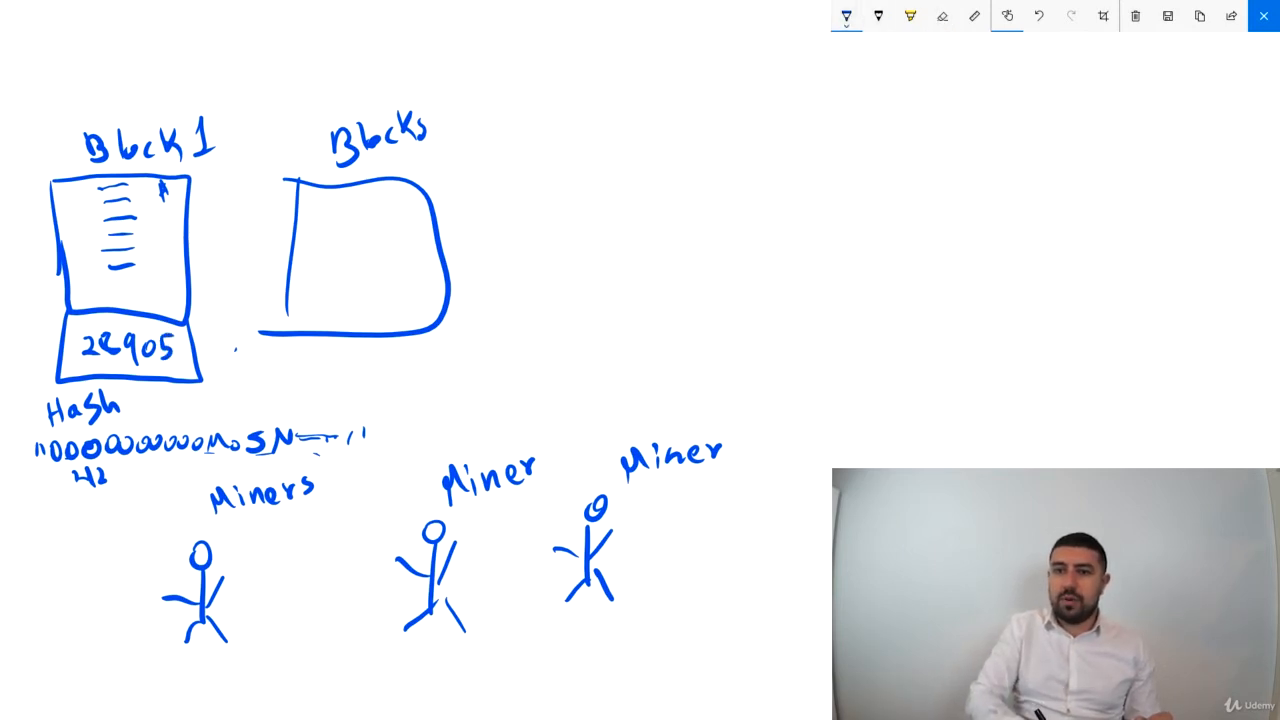
pyautogui.click(940, 18)
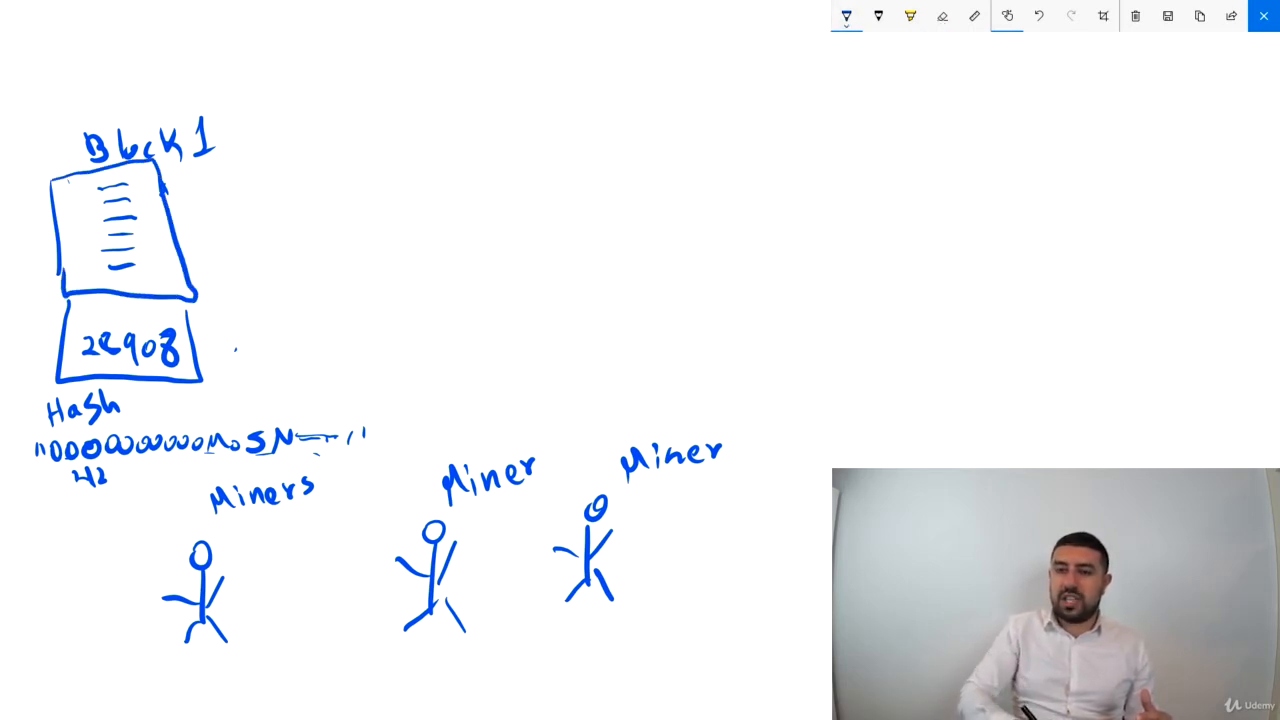
# Draw a blue arrow from Block 1 pointing up-right toward the next block.
pyautogui.moveTo(236, 380); pyautogui.dragTo(340, 184)
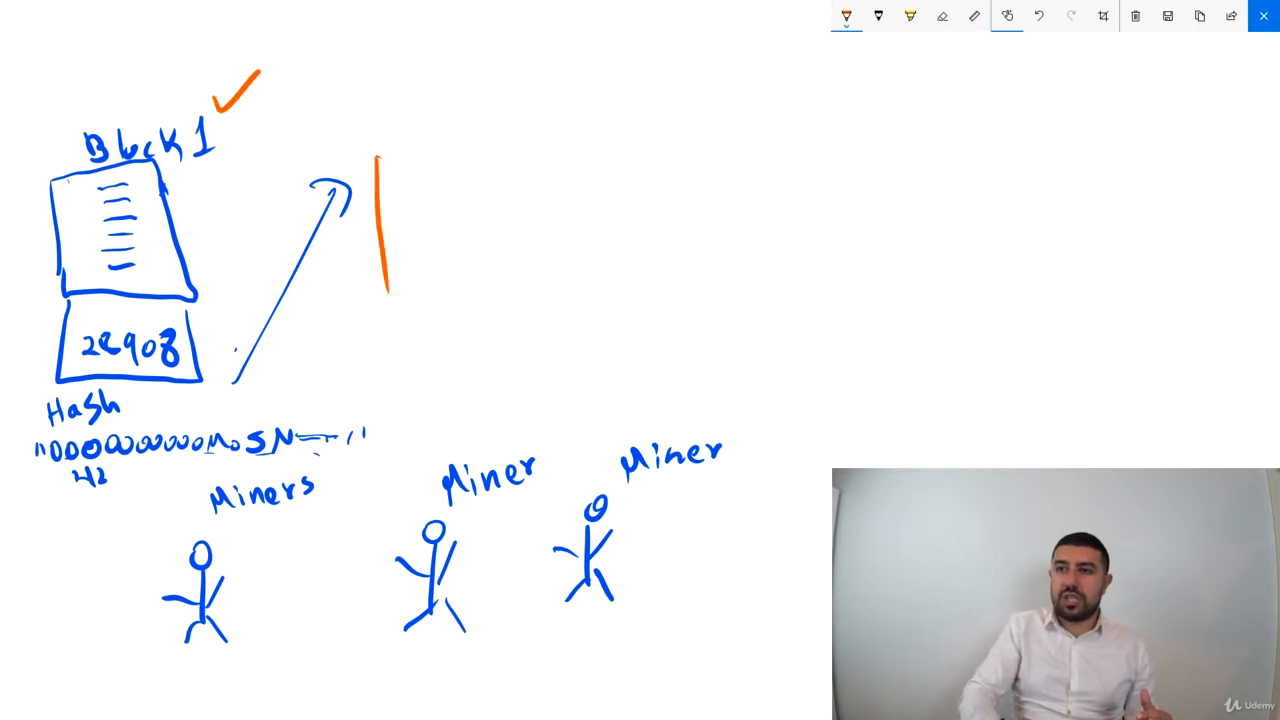
# Draw an orange square block at the tip of the arrow from Block 1.
pyautogui.moveTo(380, 156); pyautogui.dragTo(576, 340)
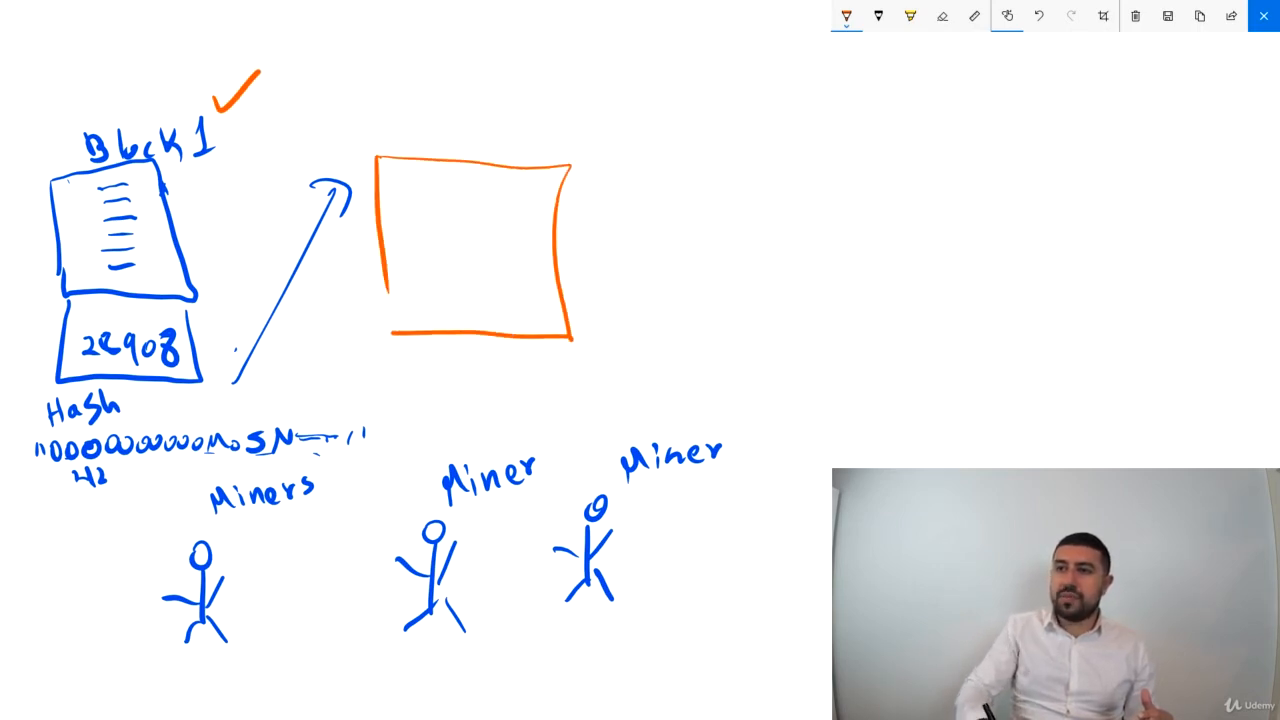
pyautogui.moveTo(430, 140); pyautogui.dragTo(442, 120)
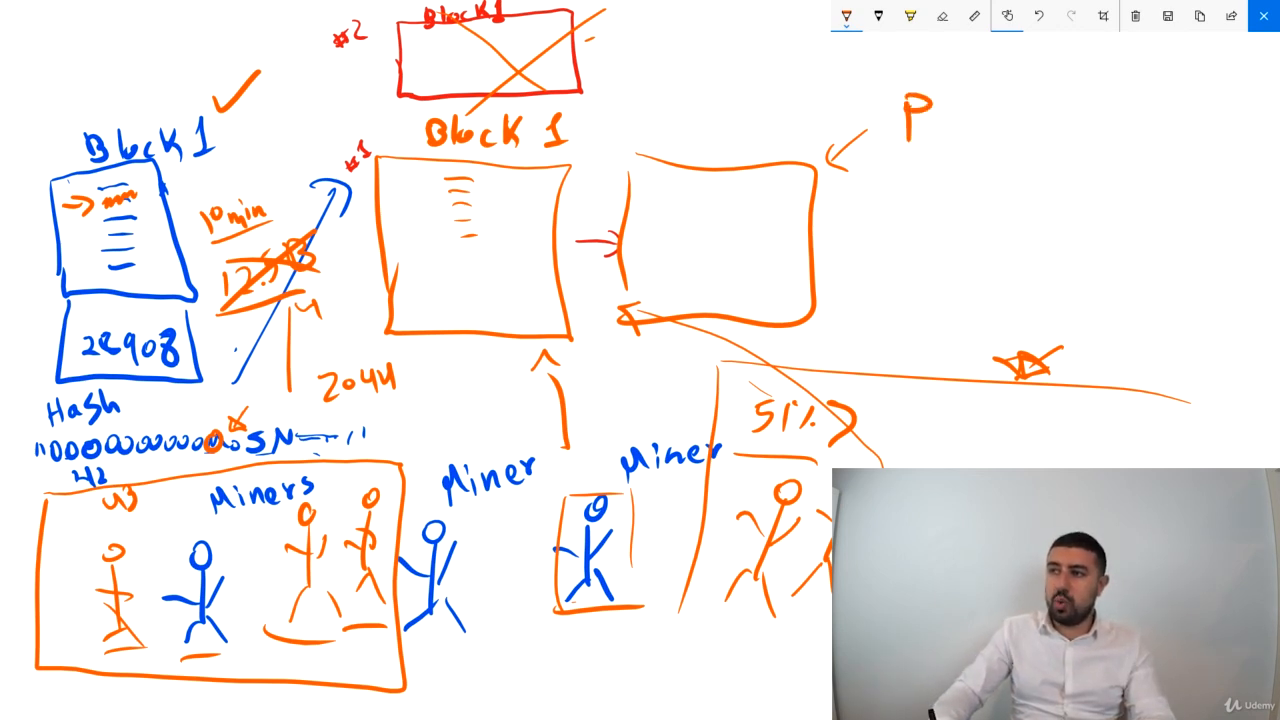
# Finish the orange 'PoW' label and write 'Proof of work' beneath it.
pyautogui.write('oW')
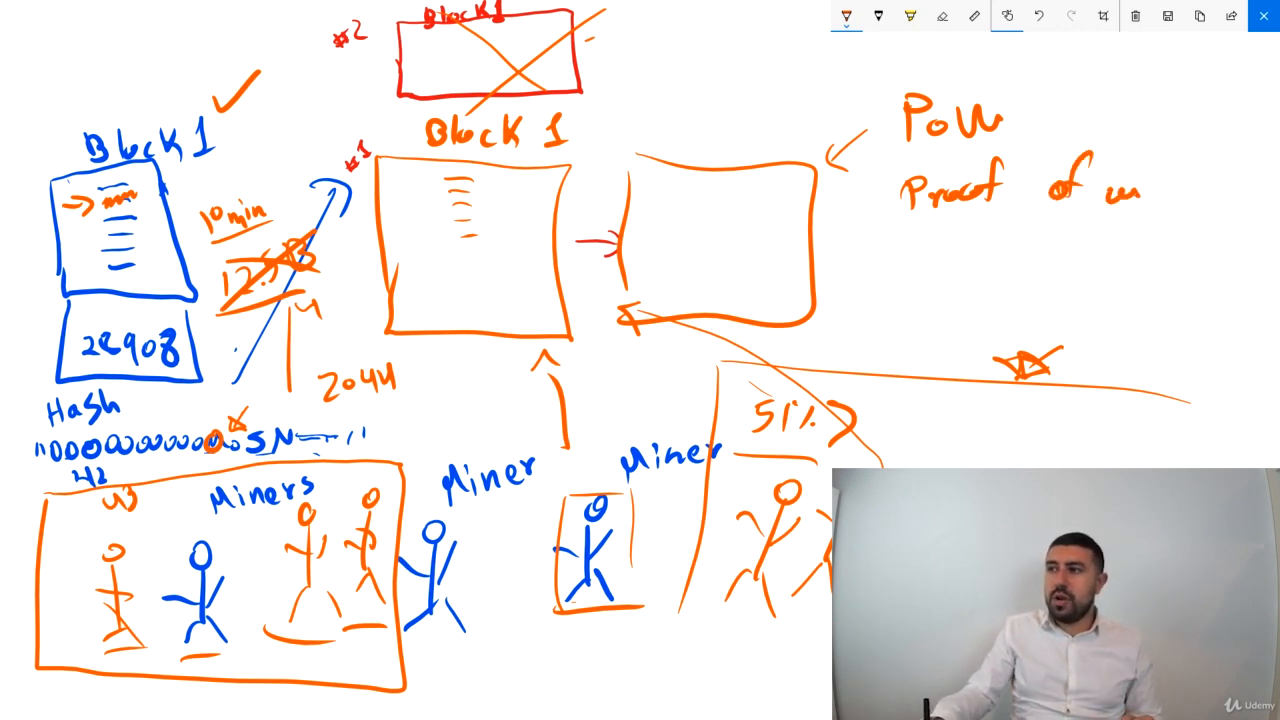
pyautogui.write('work')
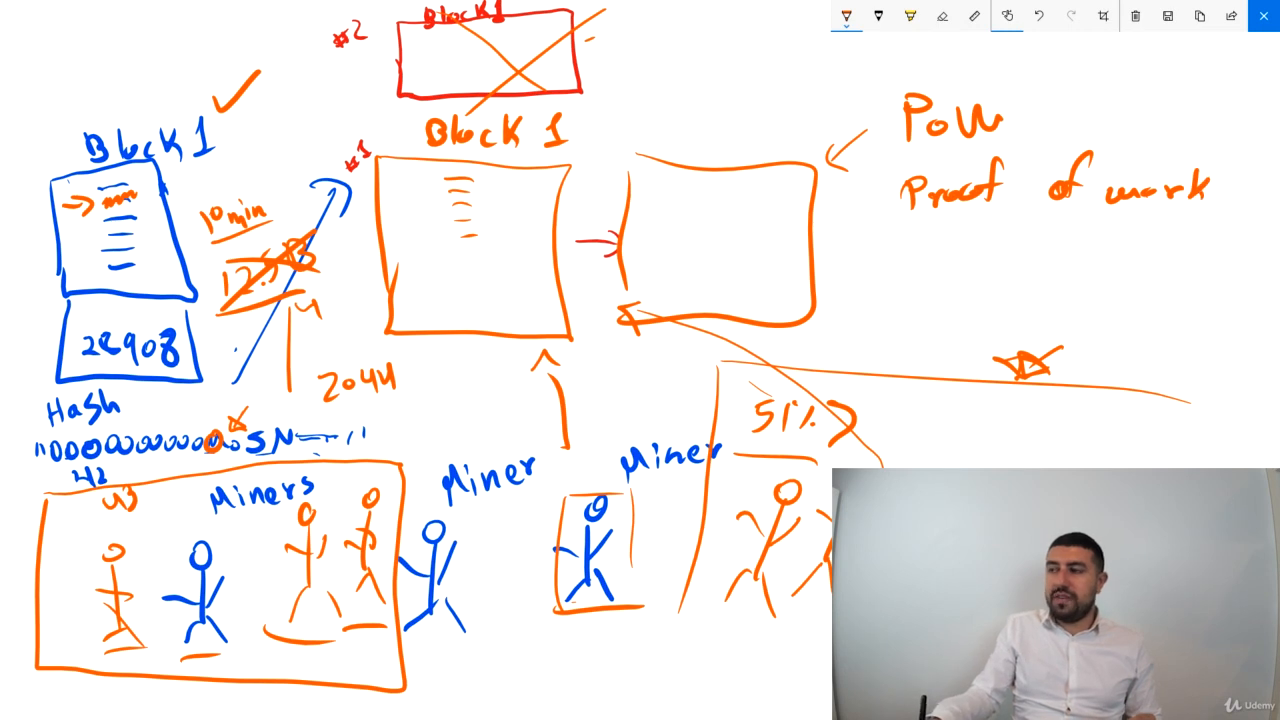